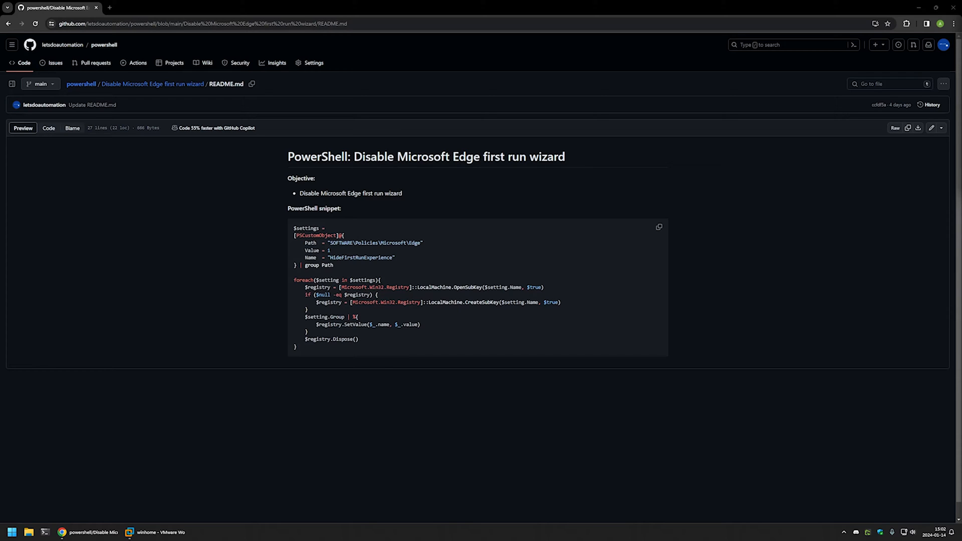
Copy the PowerShell Edge policy snippet to the clipboard for the winhome VM
left_click_drag(296, 228, 360, 347)
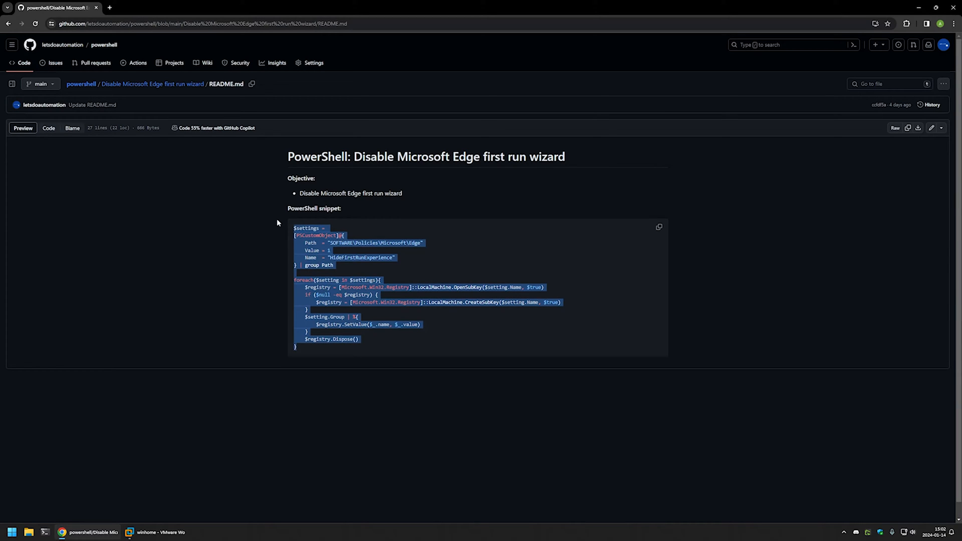
left_click(346, 270)
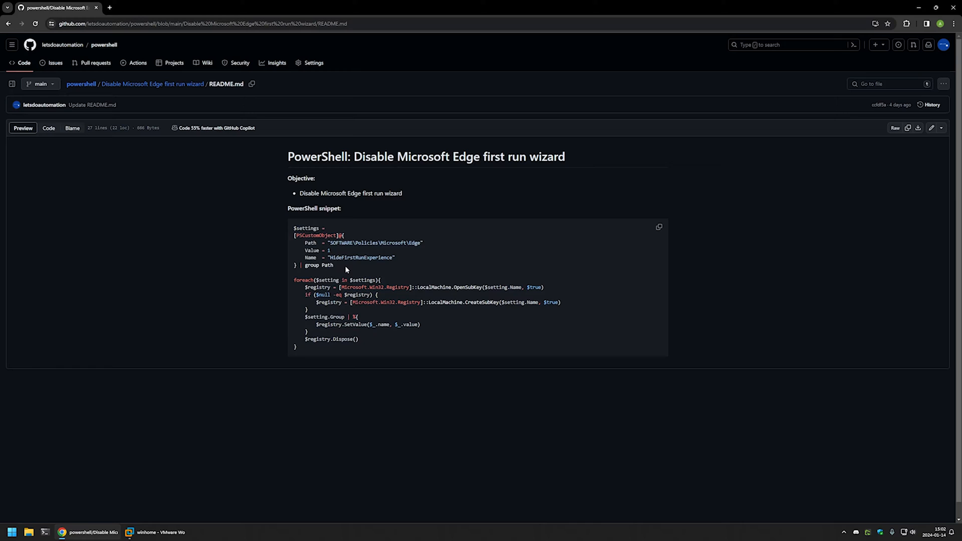
mouse_move(337, 270)
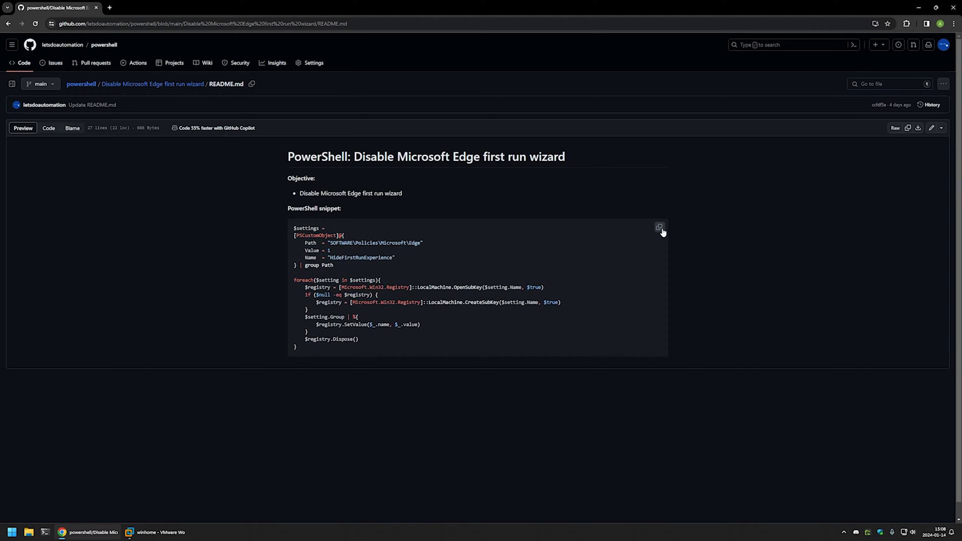
left_click(146, 532)
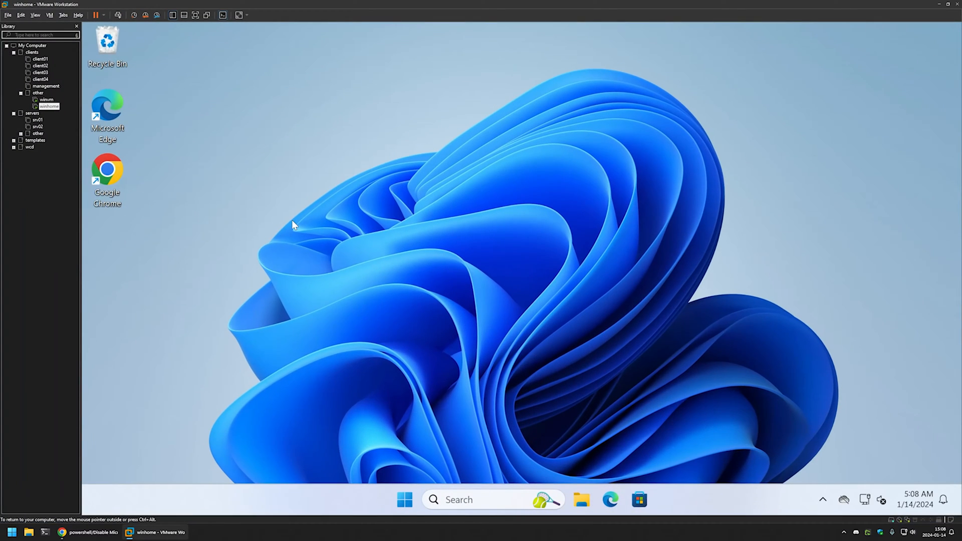
mouse_move(328, 124)
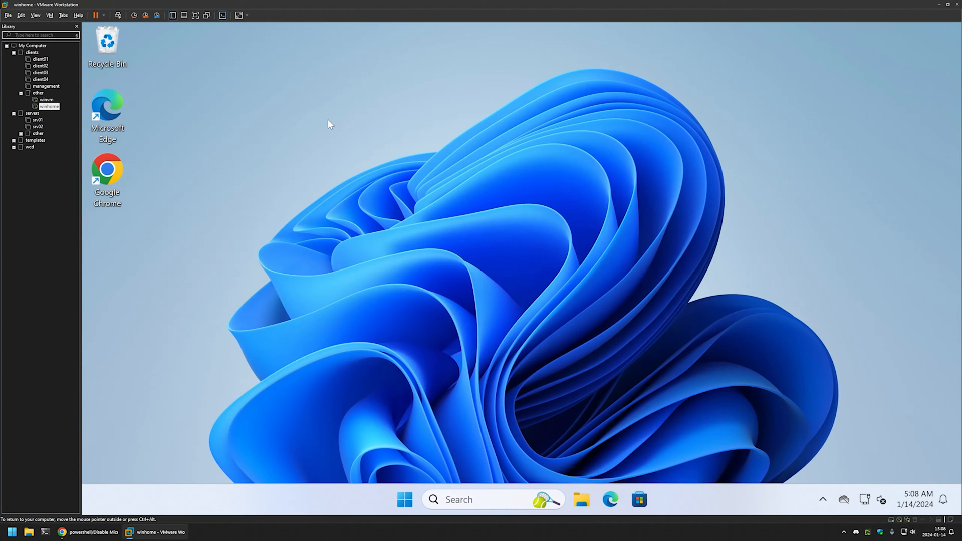
mouse_move(120, 114)
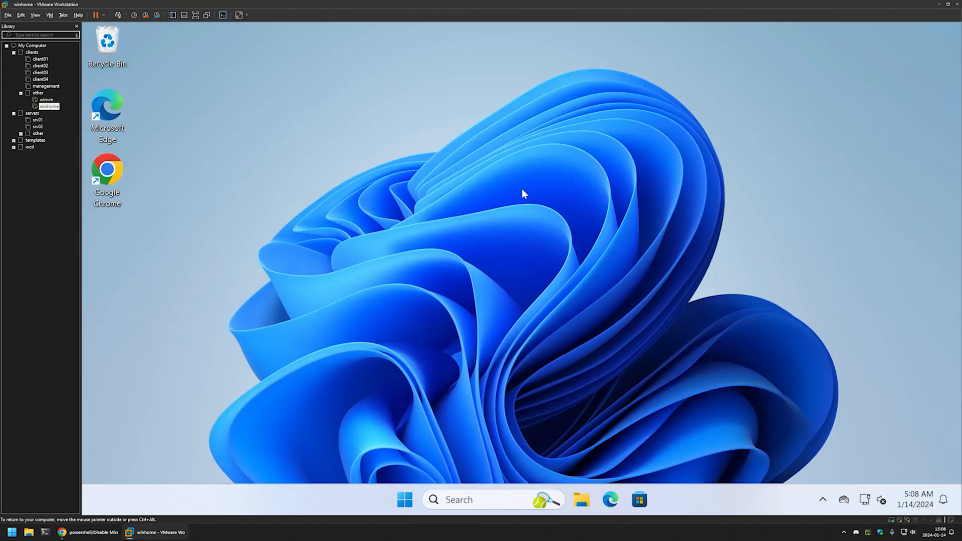
Launch Edge from the desktop shortcut and finish setup by starting without your data
double_click(107, 107)
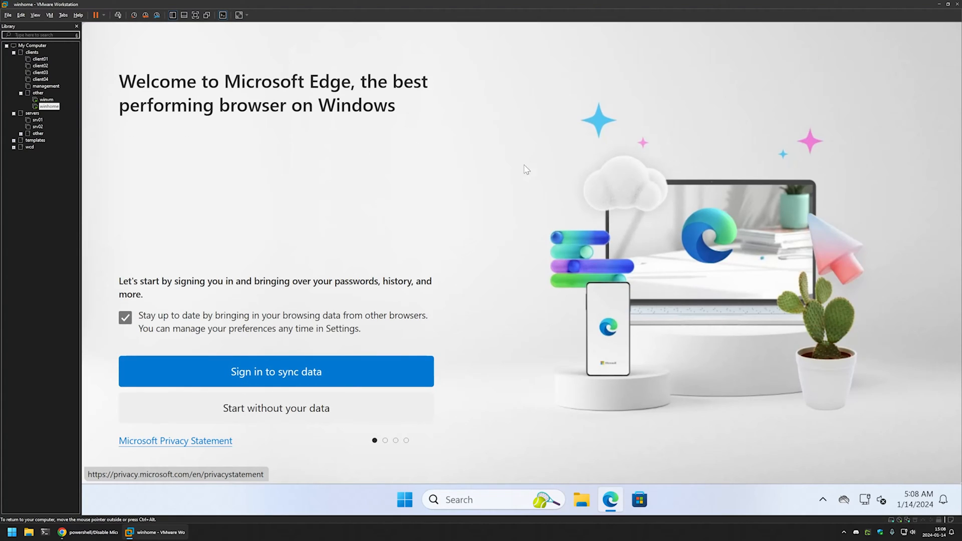
mouse_move(375, 194)
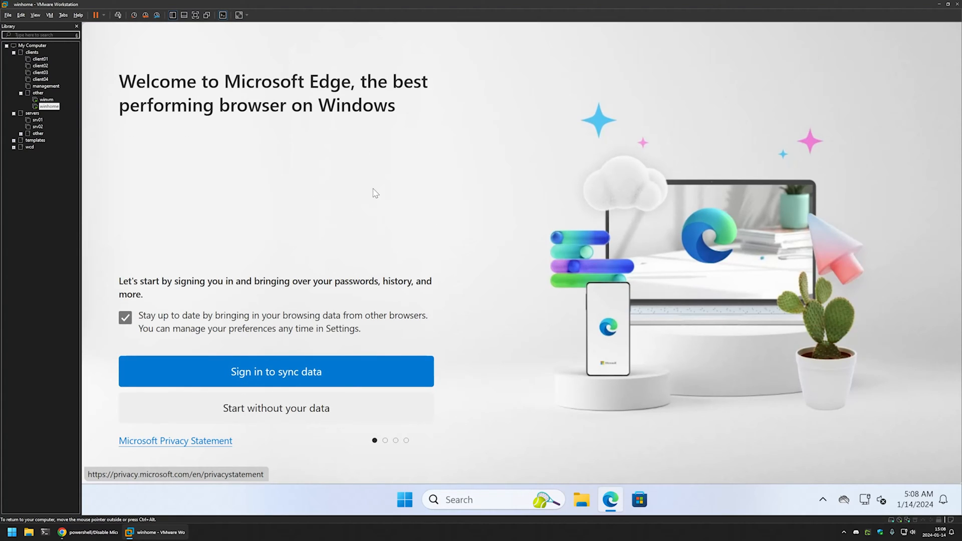
mouse_move(319, 178)
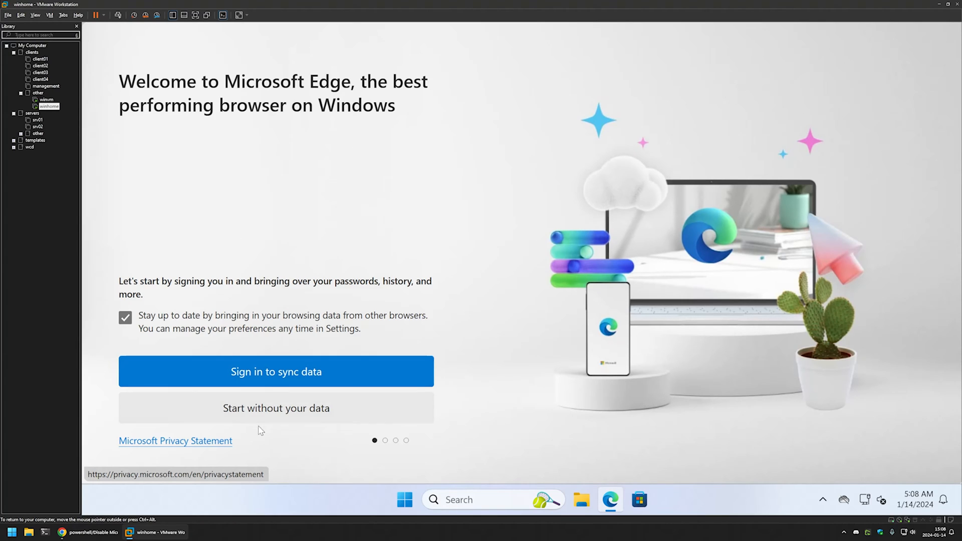
left_click(275, 408)
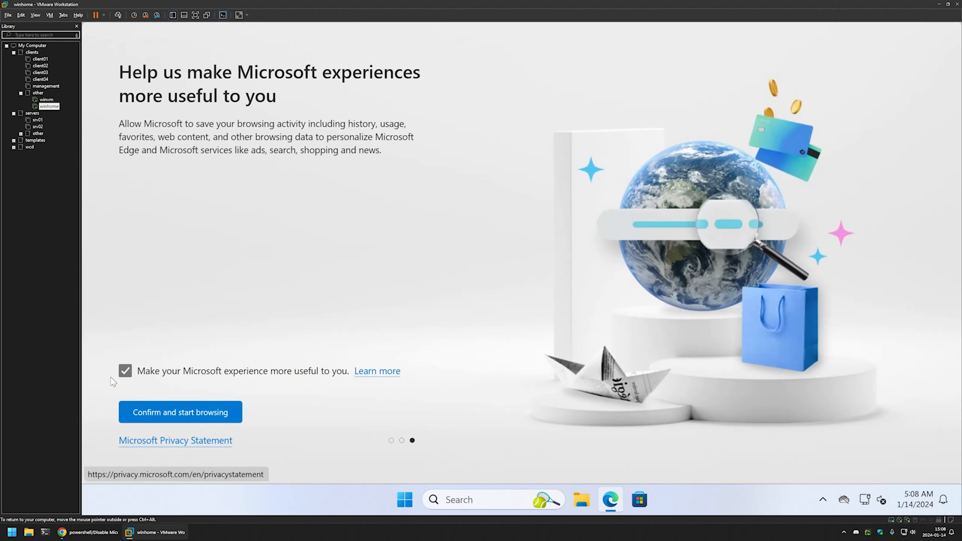
left_click(180, 412)
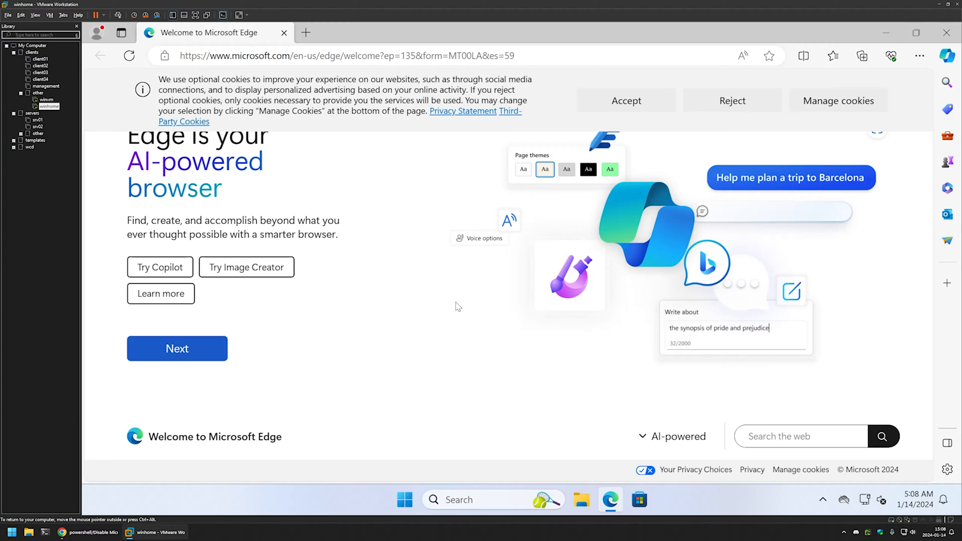
mouse_move(448, 268)
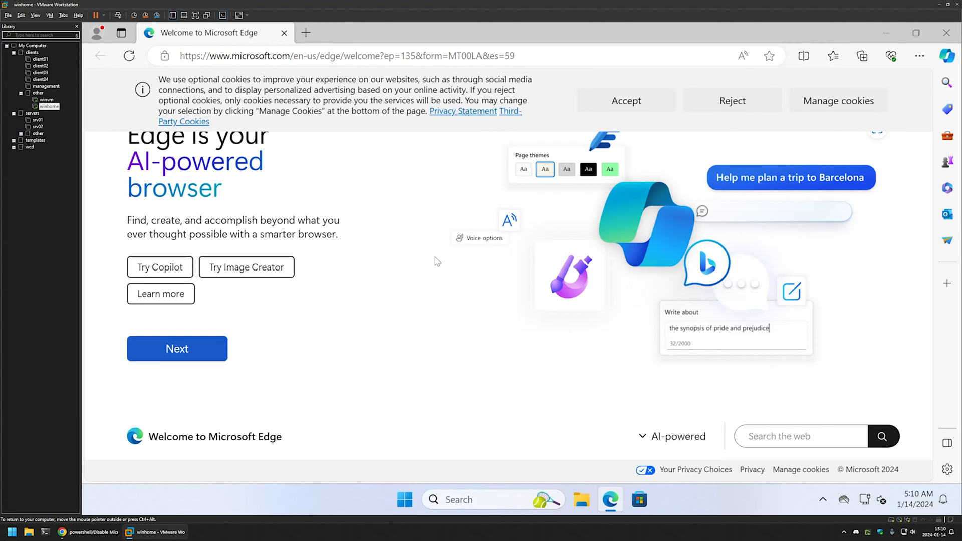
mouse_move(484, 269)
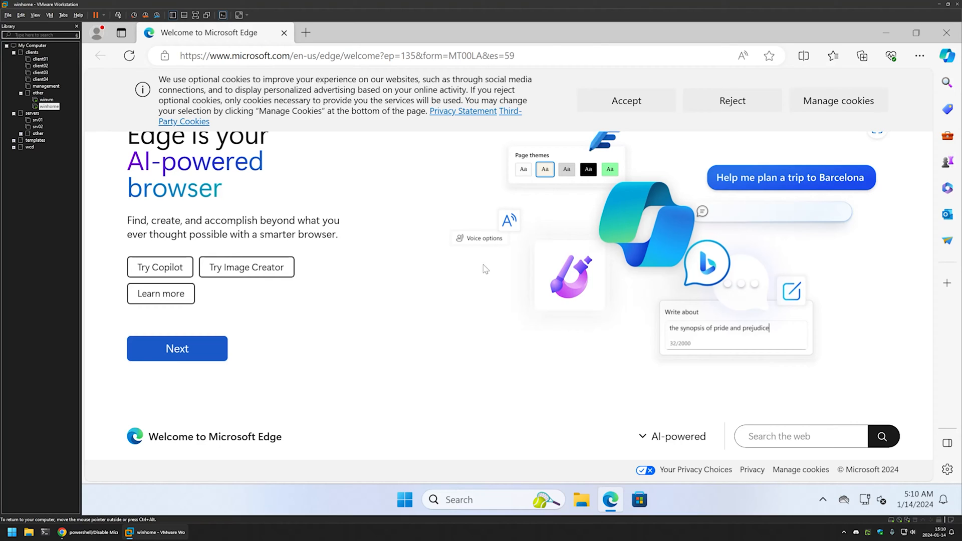
mouse_move(44, 100)
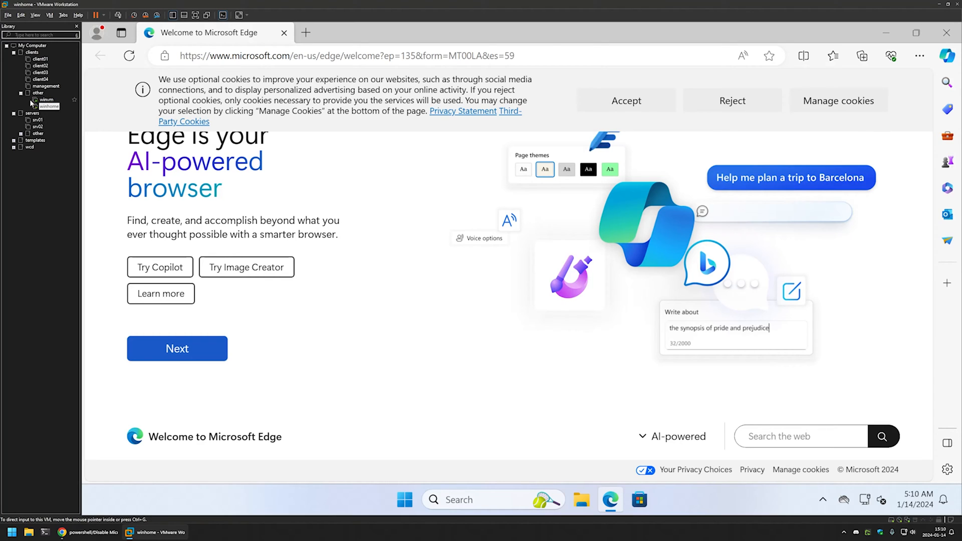
Power off the winhome VM from its Library menu and power it back on
right_click(46, 106)
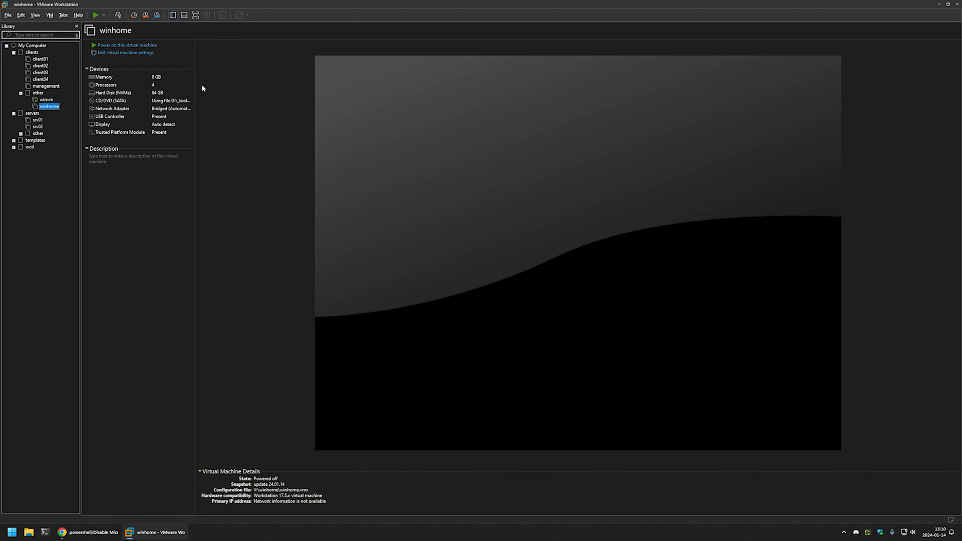
left_click(125, 45)
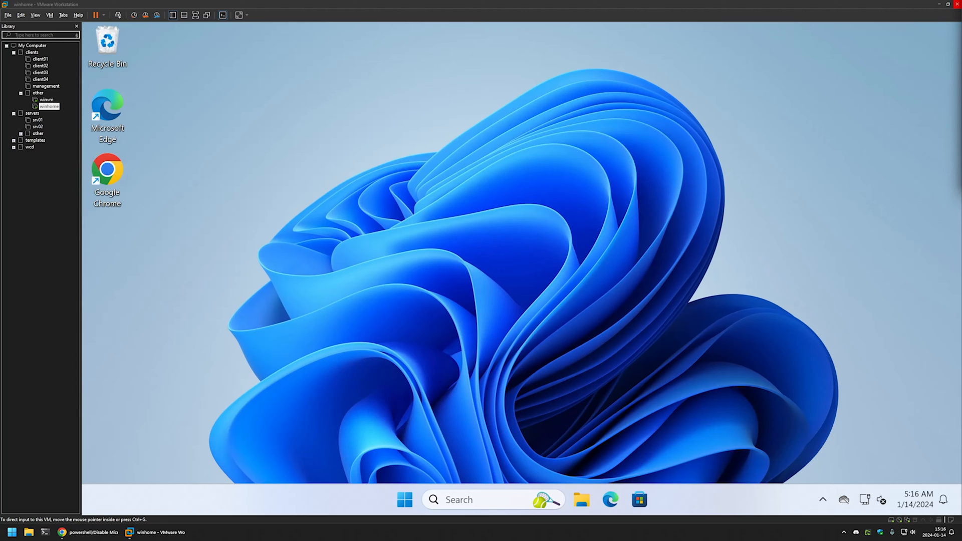
mouse_move(600, 254)
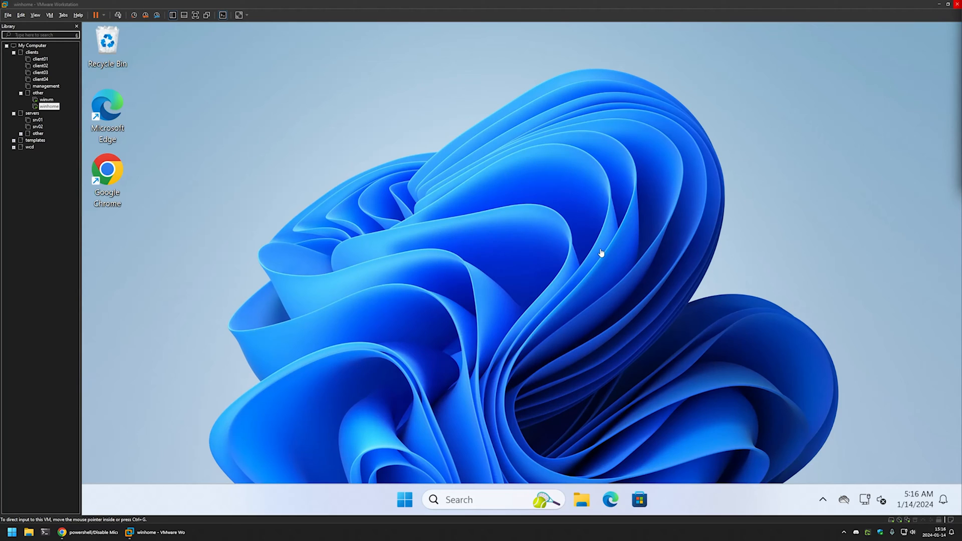
Launch Windows Terminal as administrator from a Start search for 'terminal', approving UAC
left_click(404, 500)
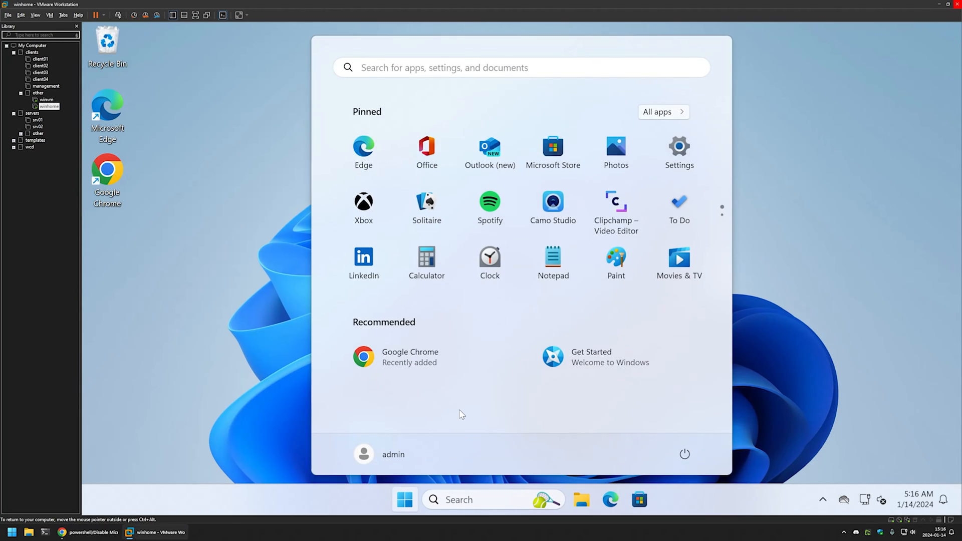
type("terminal")
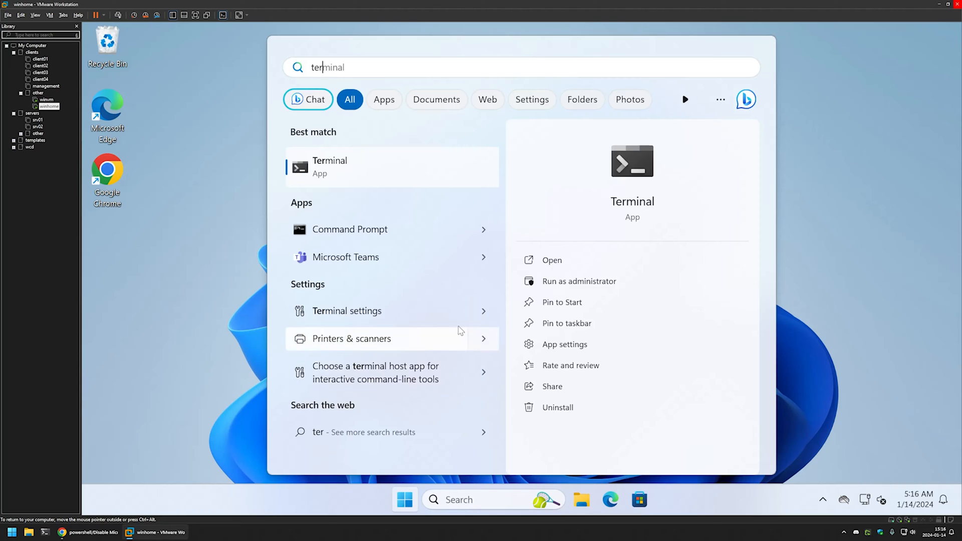
left_click(578, 281)
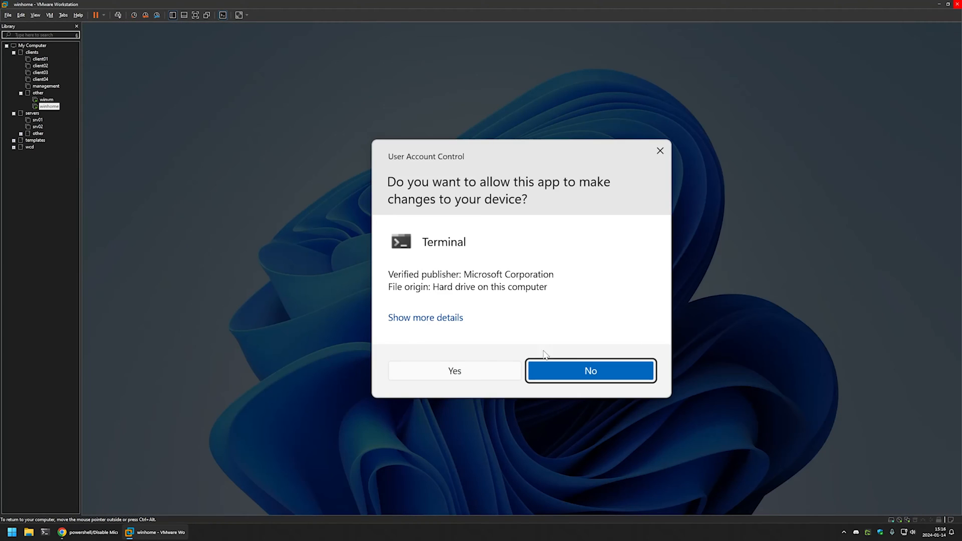
left_click(590, 371)
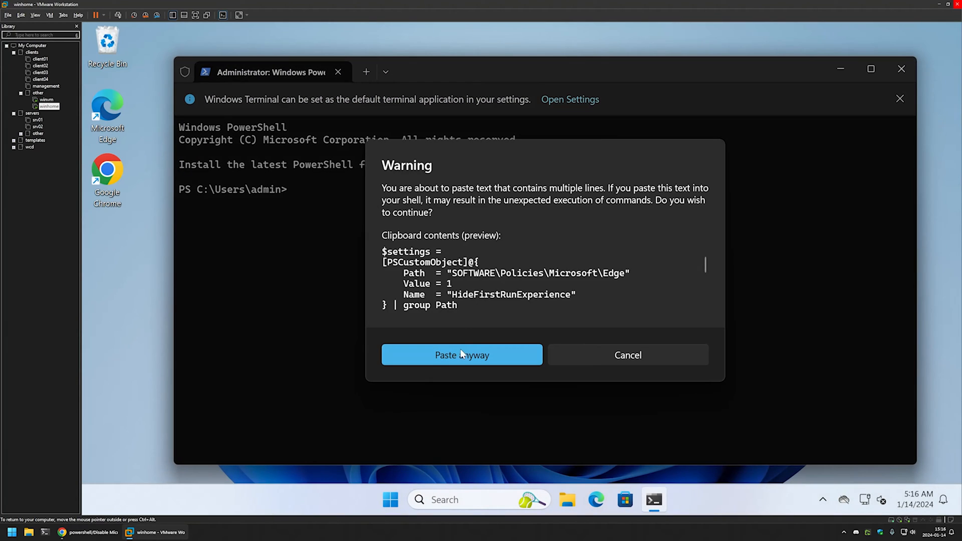
Paste and run the HideFirstRunExperience snippet, then sign out of the admin account
left_click(462, 355)
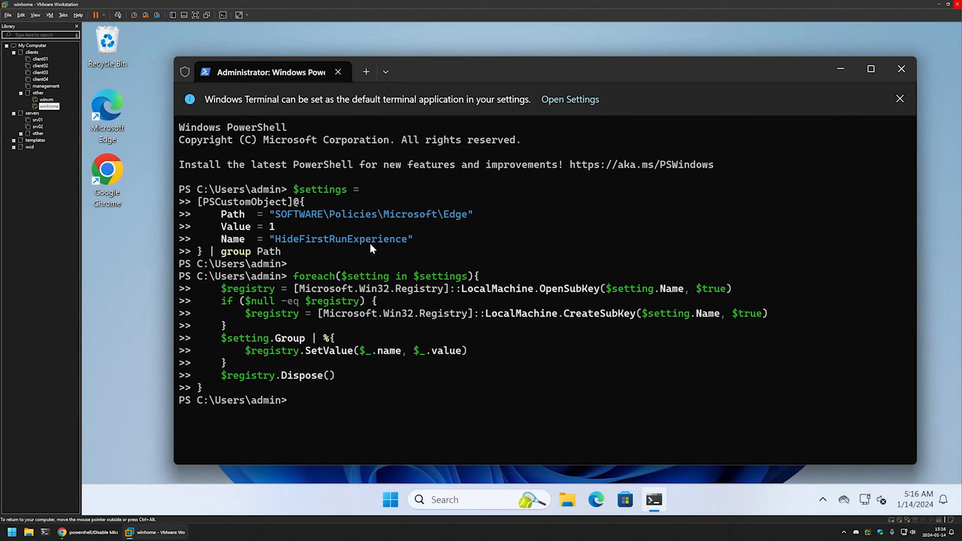
left_click(901, 68)
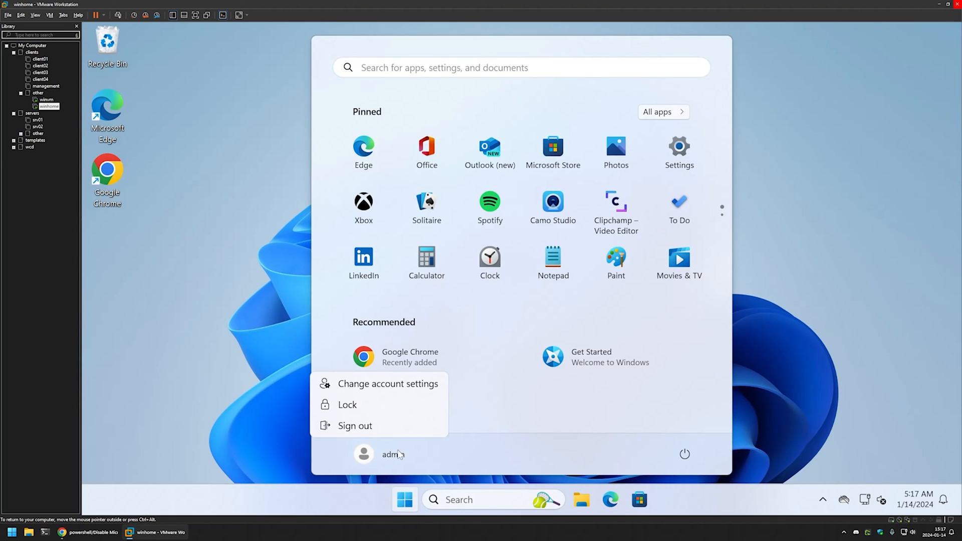
left_click(348, 404)
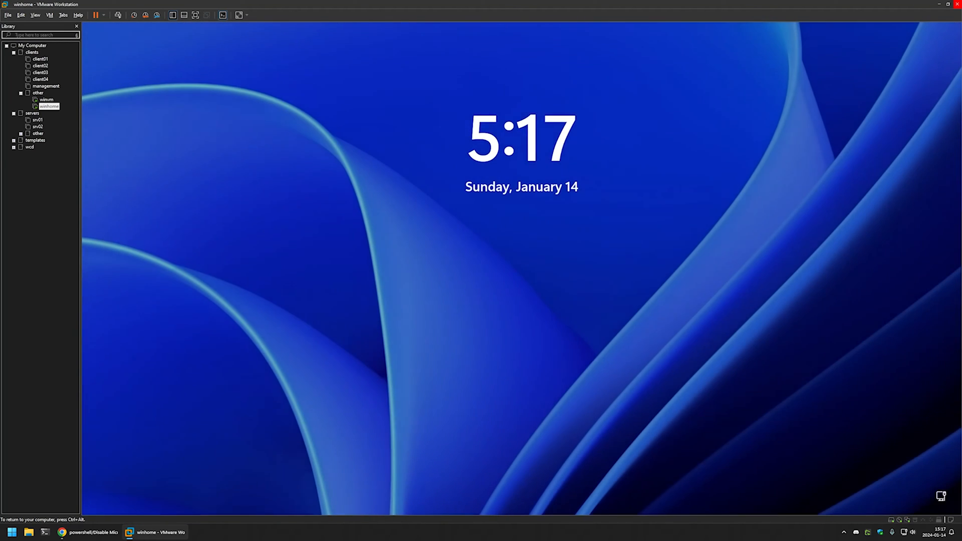